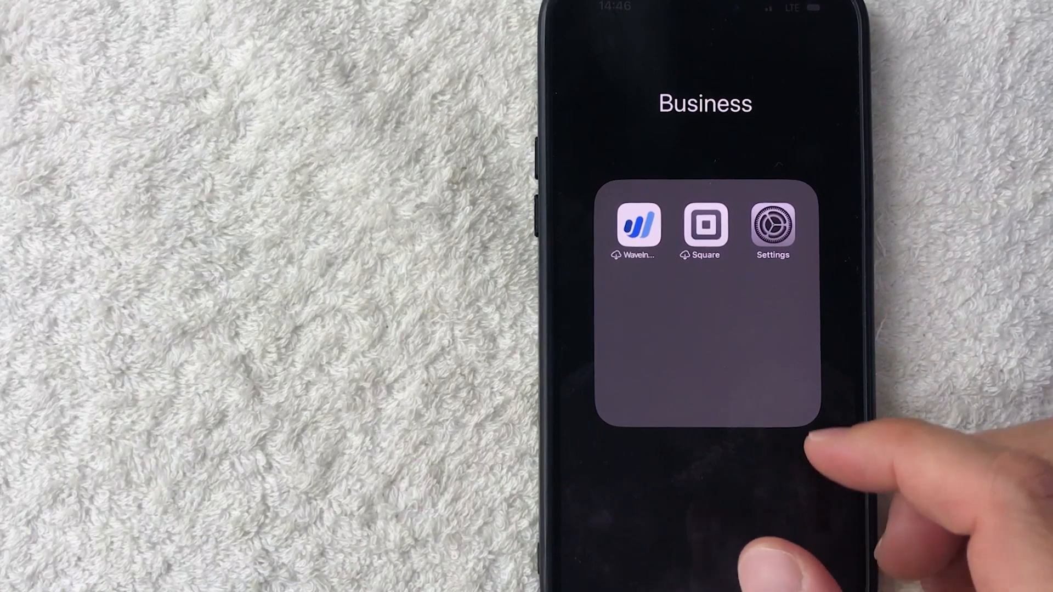
Launch Settings from the Business folder on the Home Screen.
click(772, 225)
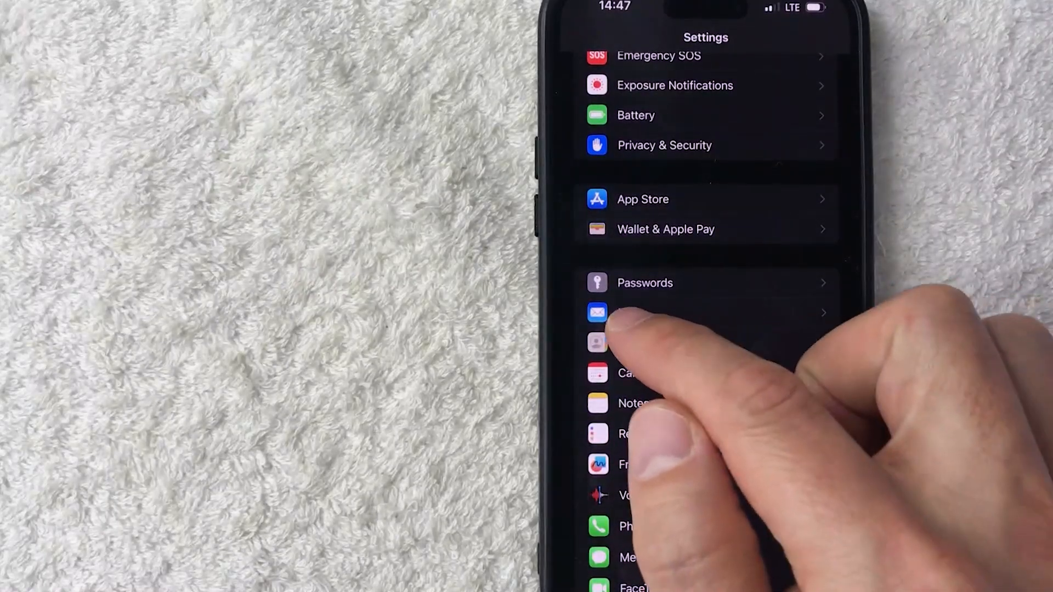
Reach the Accounts list inside Mail settings, ready to add a new account.
click(631, 312)
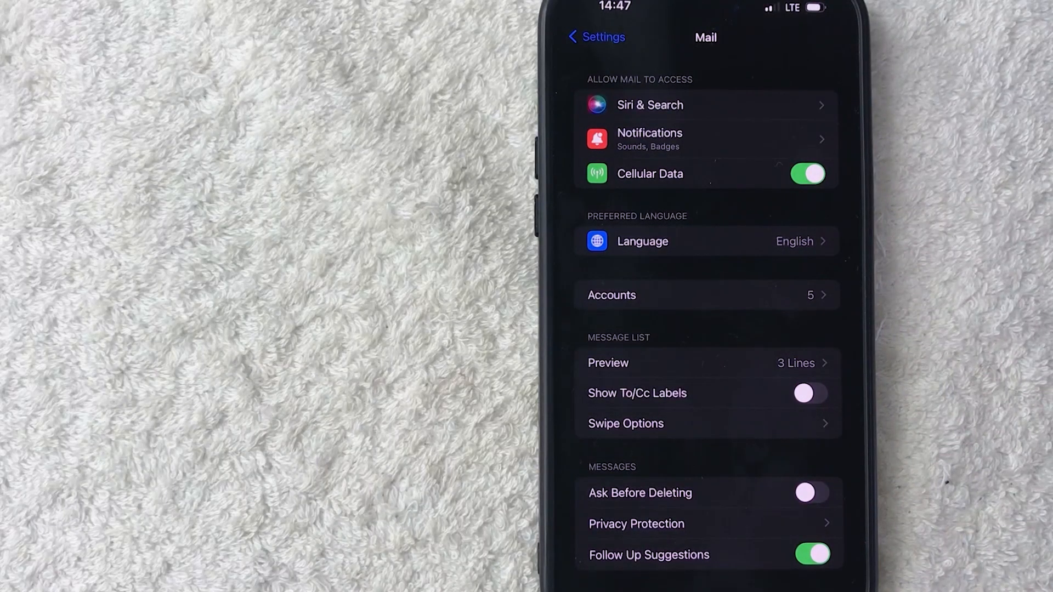
mouse_move(684, 303)
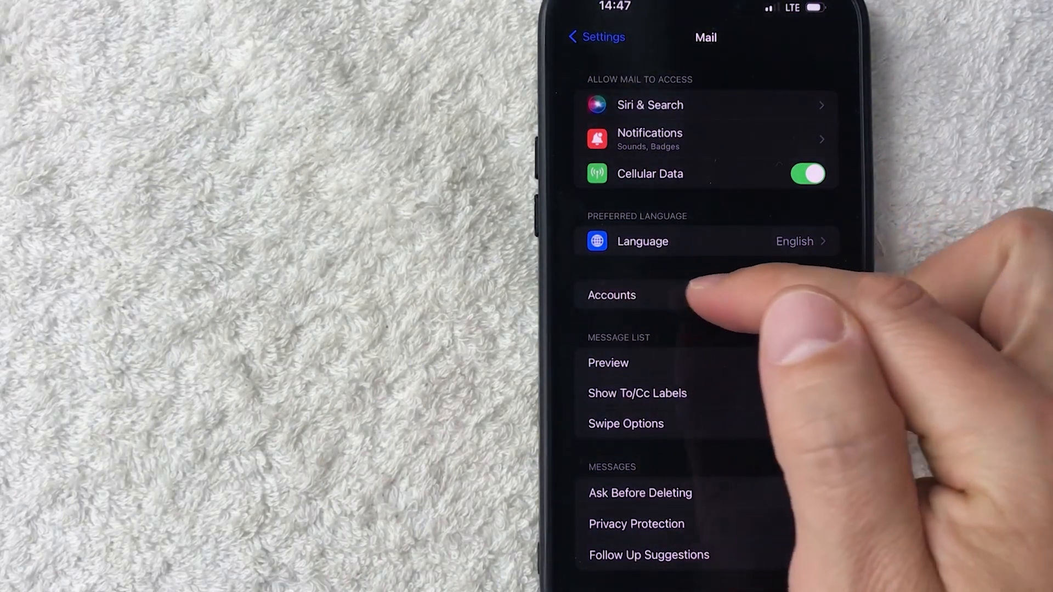
click(611, 295)
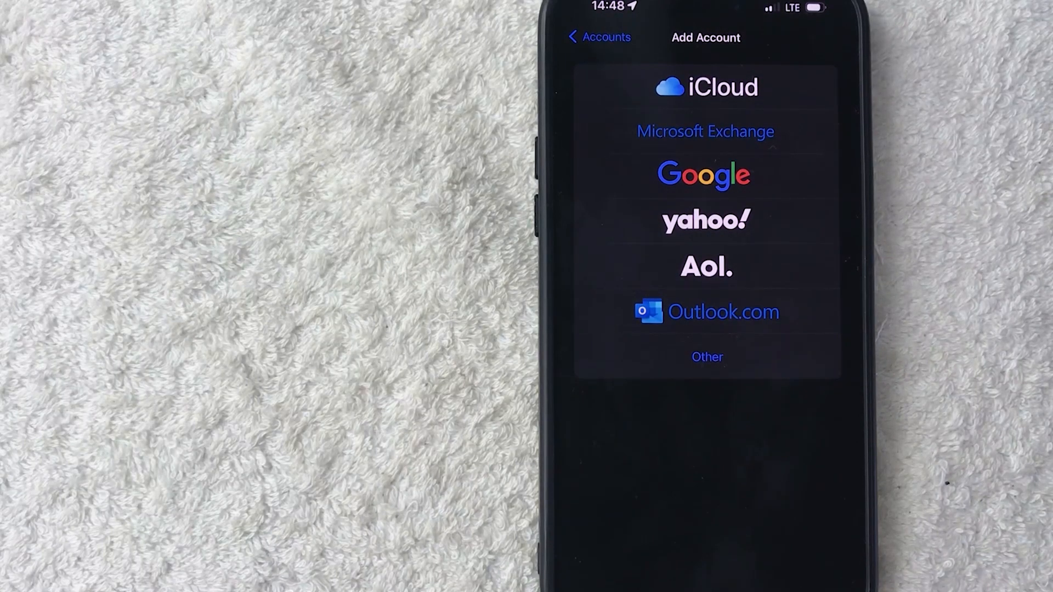
Choose Google as the provider and continue past the account email entry.
click(704, 175)
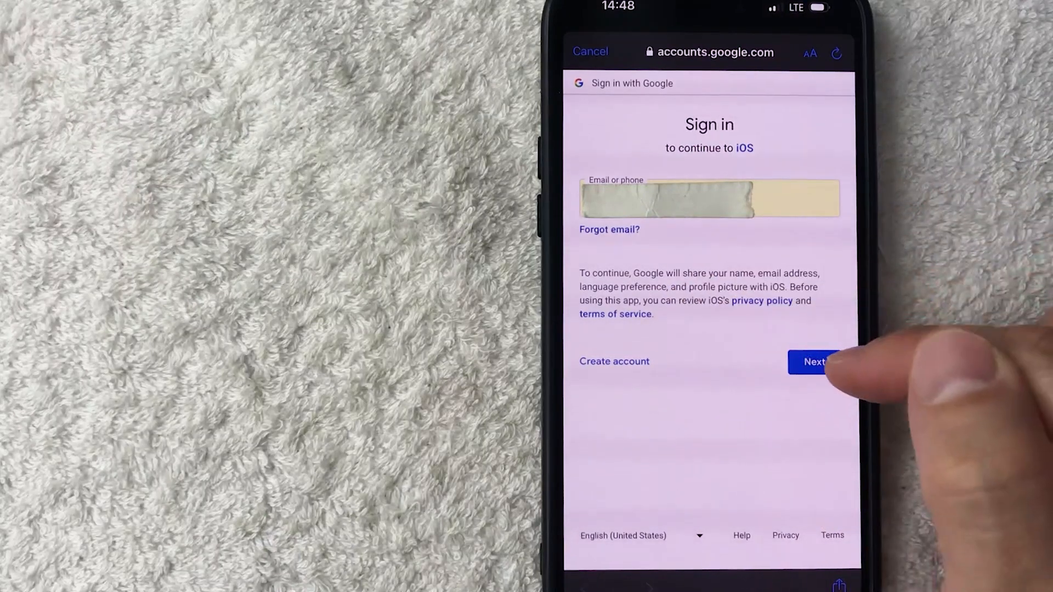
click(815, 362)
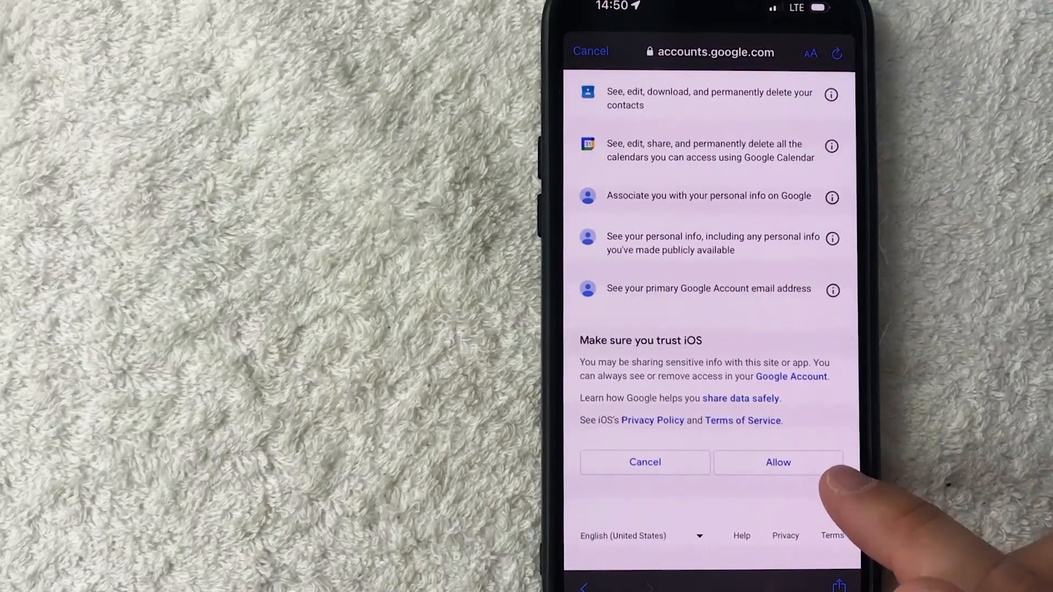
Allow iOS access to the Google account, revealing the Gmail sync options.
click(777, 462)
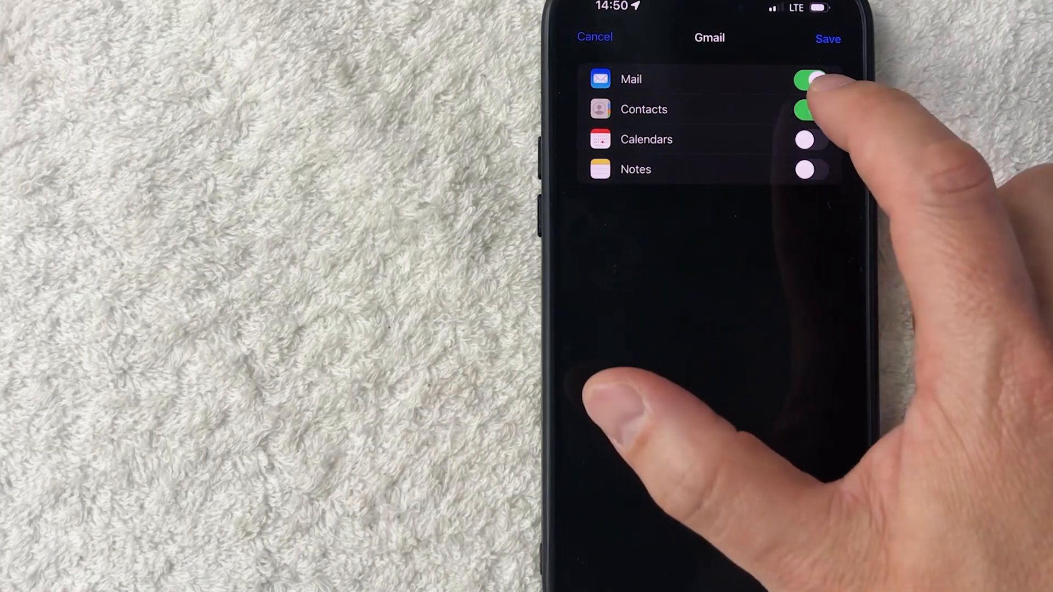
Turn off Contacts sync and save the Gmail account with only Mail enabled.
click(810, 109)
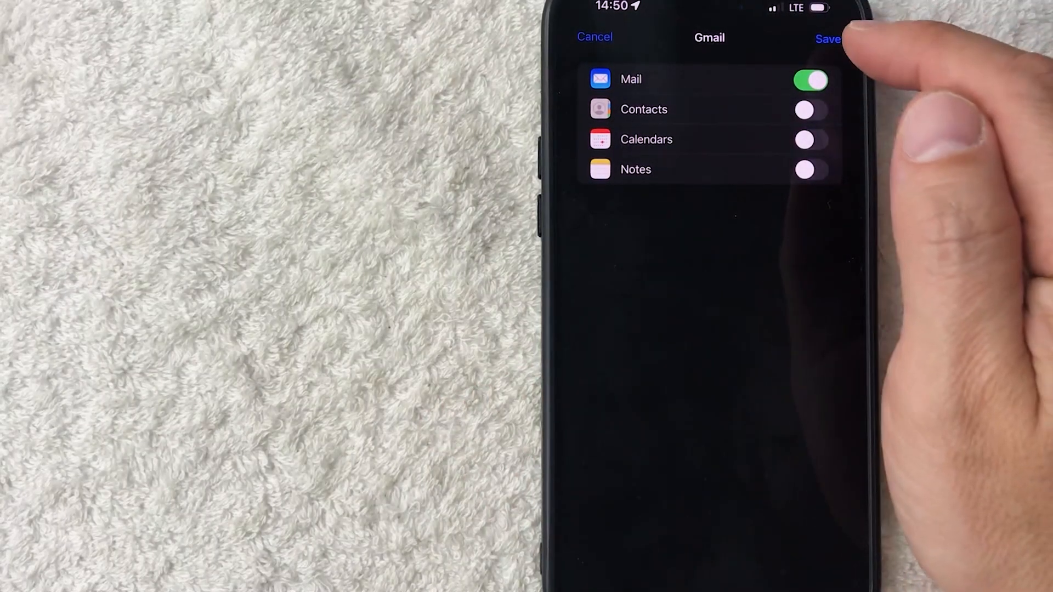
click(828, 38)
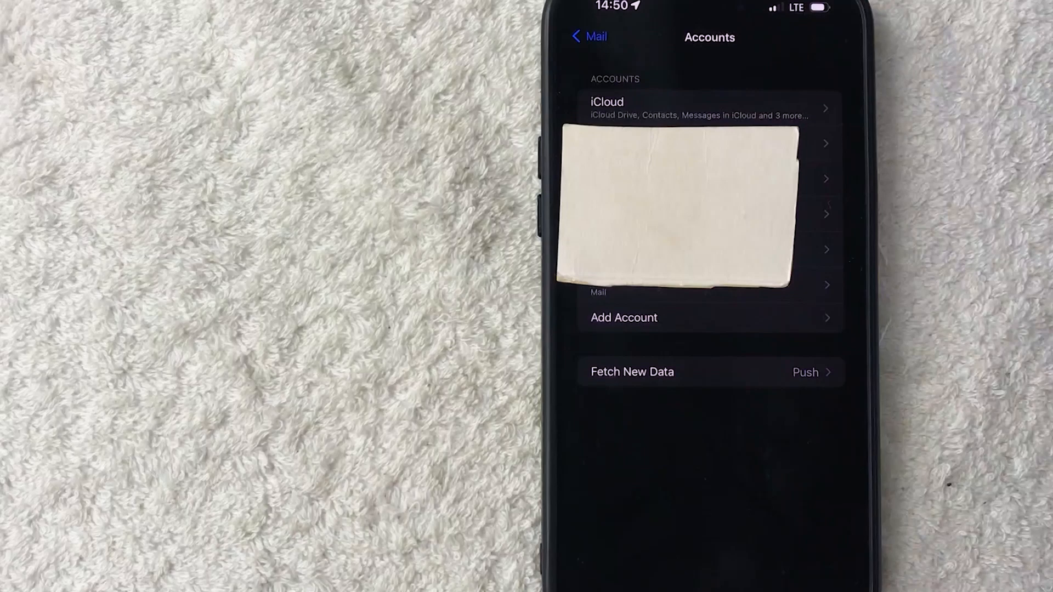